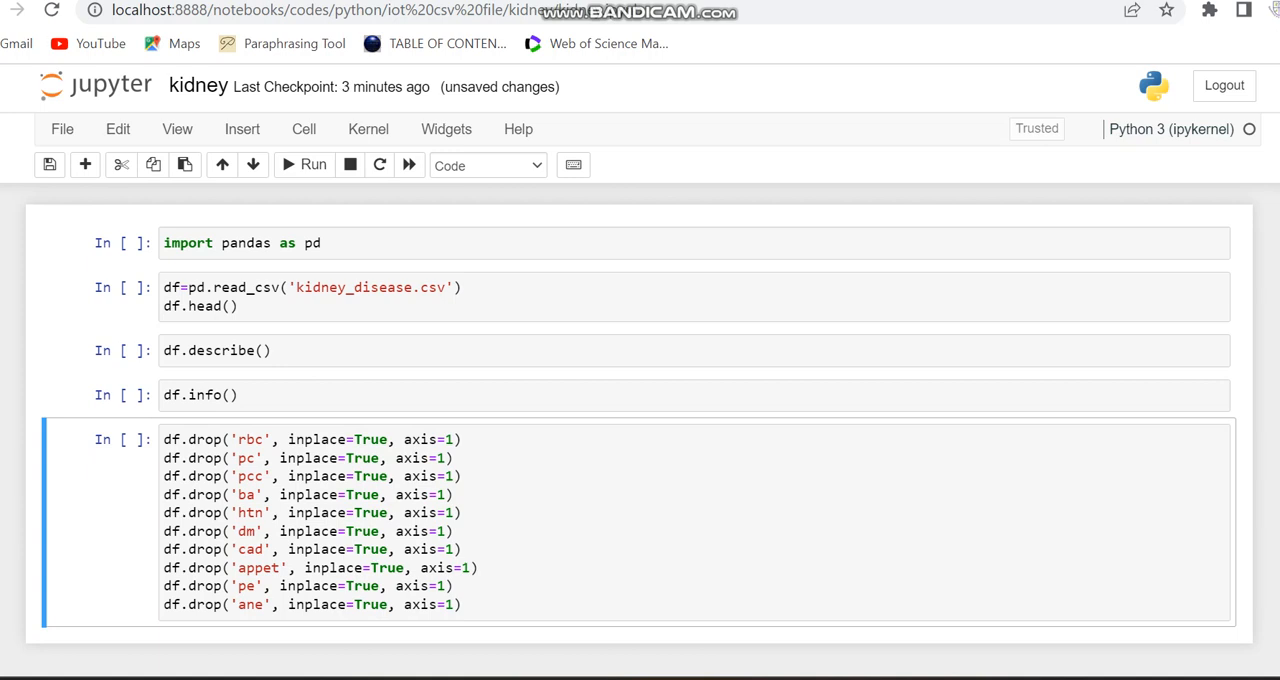
Step: Import pandas, then load kidney_disease.csv into df and display df.head() showing 26 columns
{"action": "left_click", "coordinate": [300, 242]}
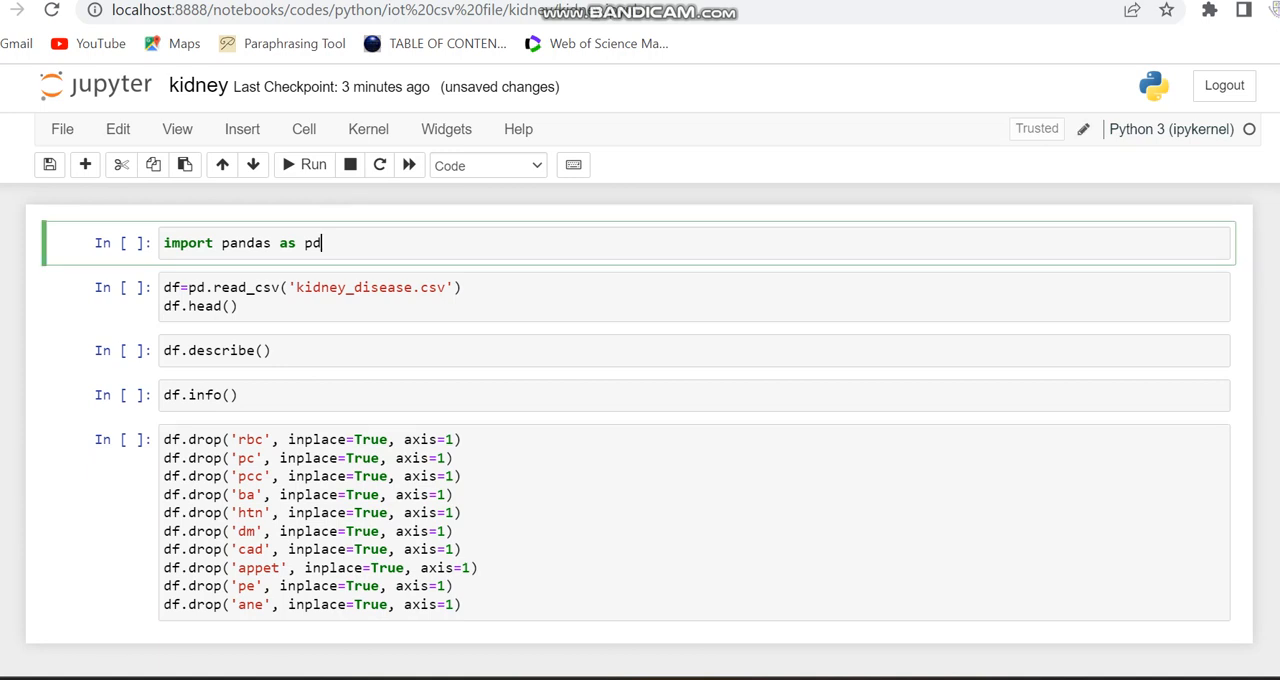
{"action": "left_click", "coordinate": [312, 164]}
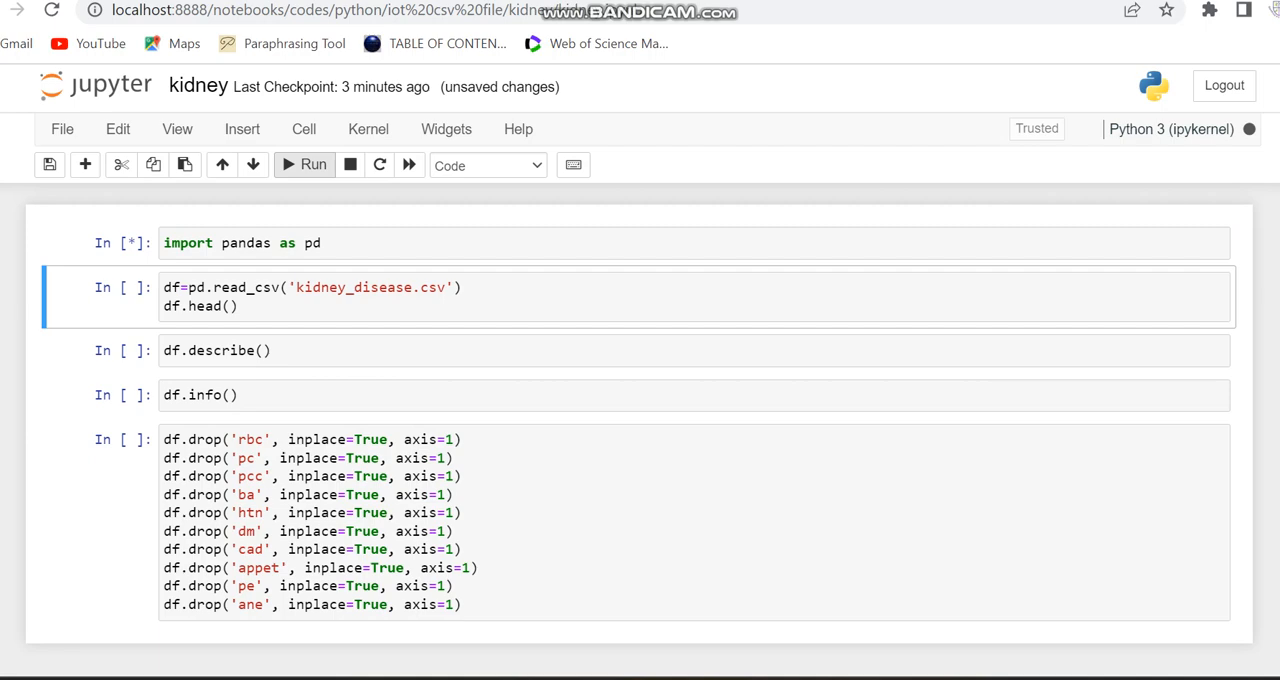
{"action": "left_click", "coordinate": [304, 164]}
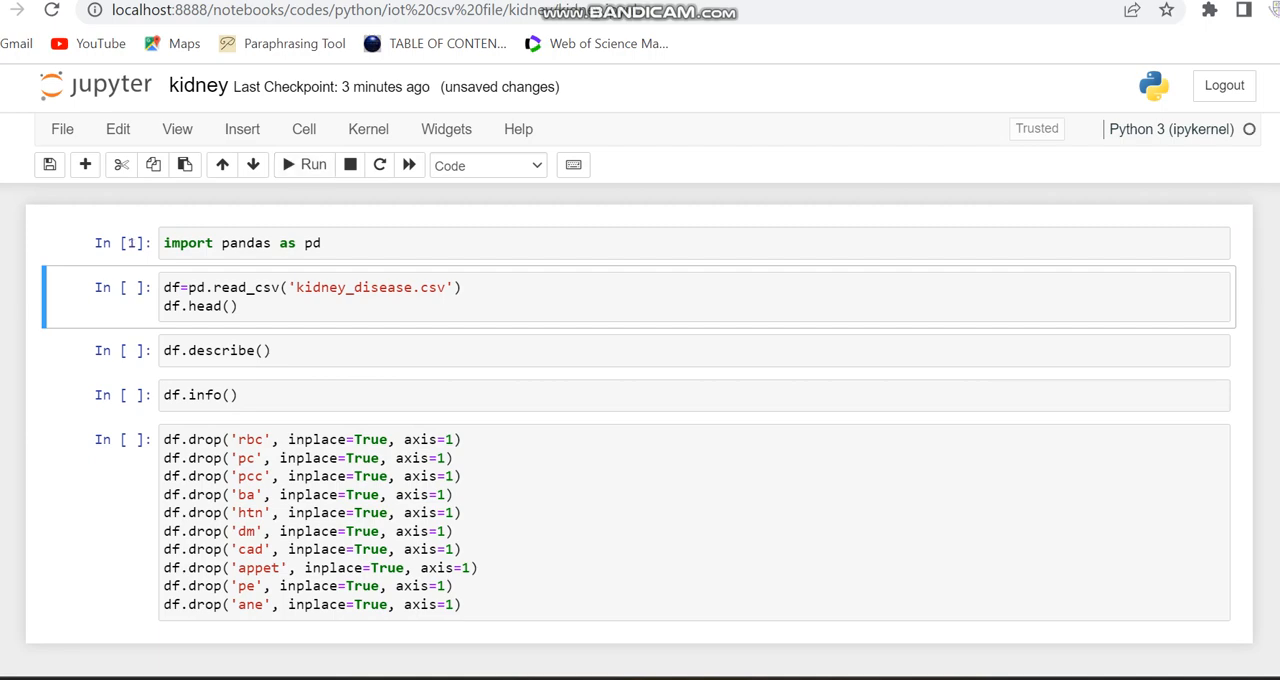
{"action": "left_click", "coordinate": [304, 288]}
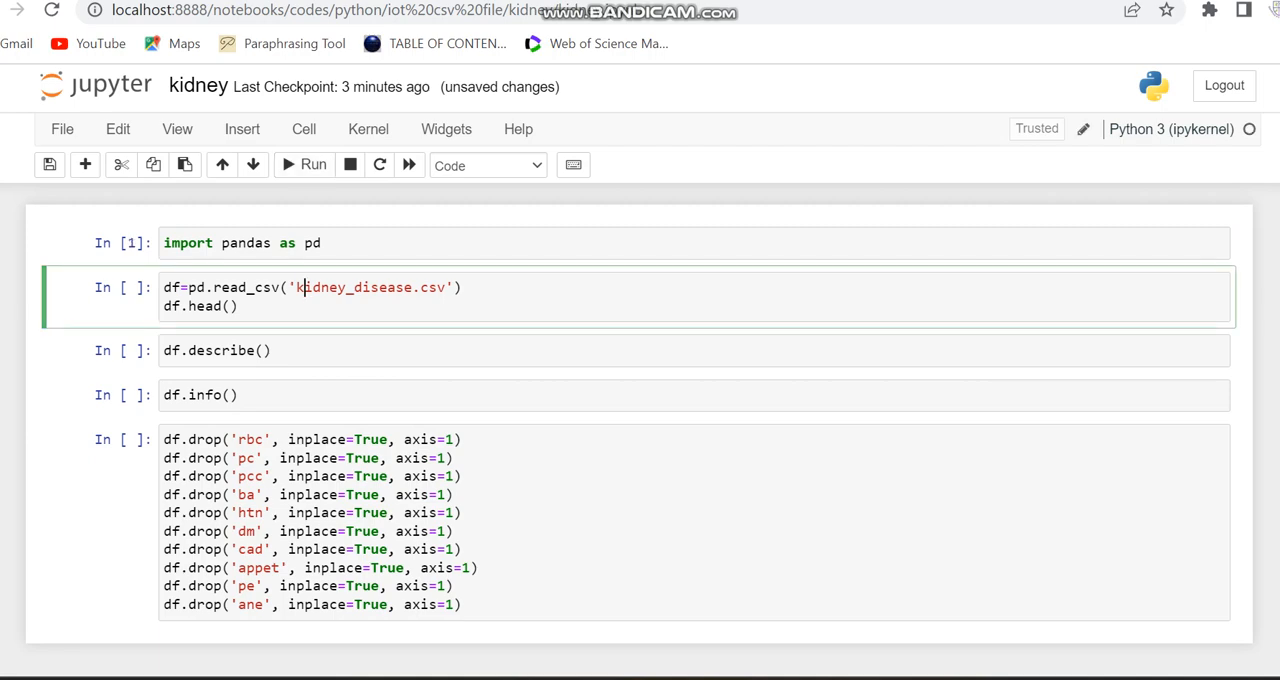
{"action": "left_click", "coordinate": [312, 164]}
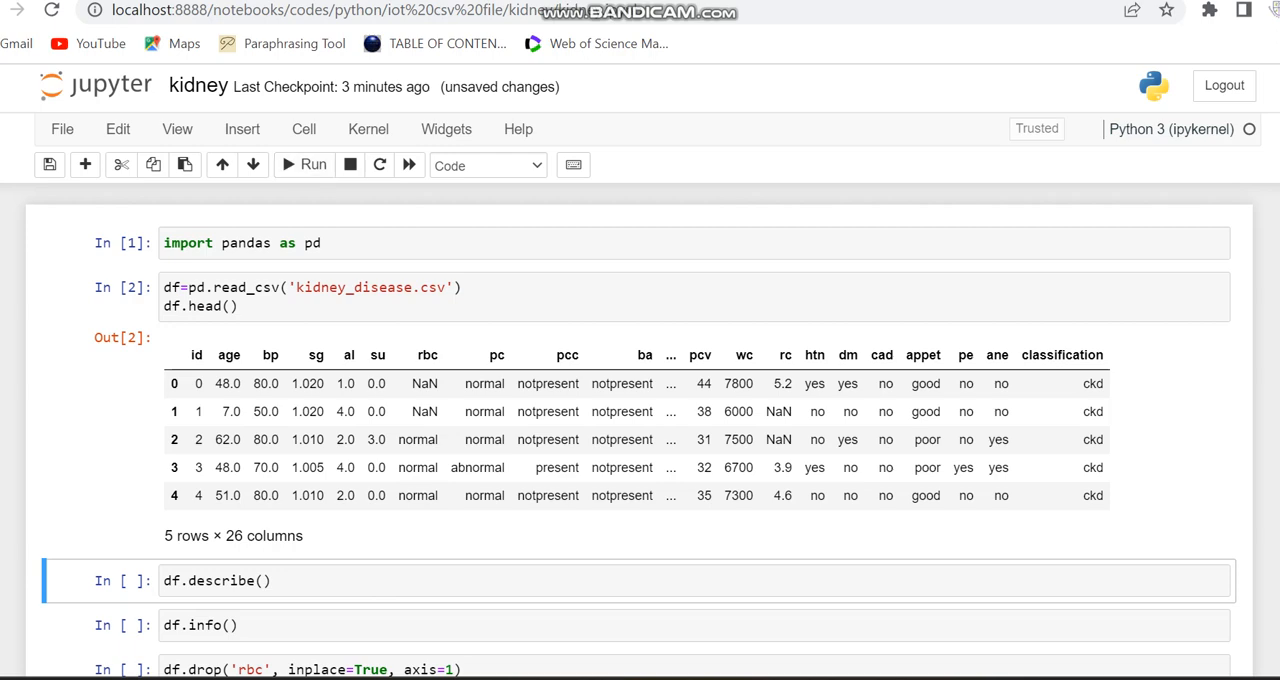
Step: Run df.describe() to show count, mean, std, min, quartiles and max for numeric columns
{"action": "scroll", "scroll_direction": "down", "scroll_amount": 3}
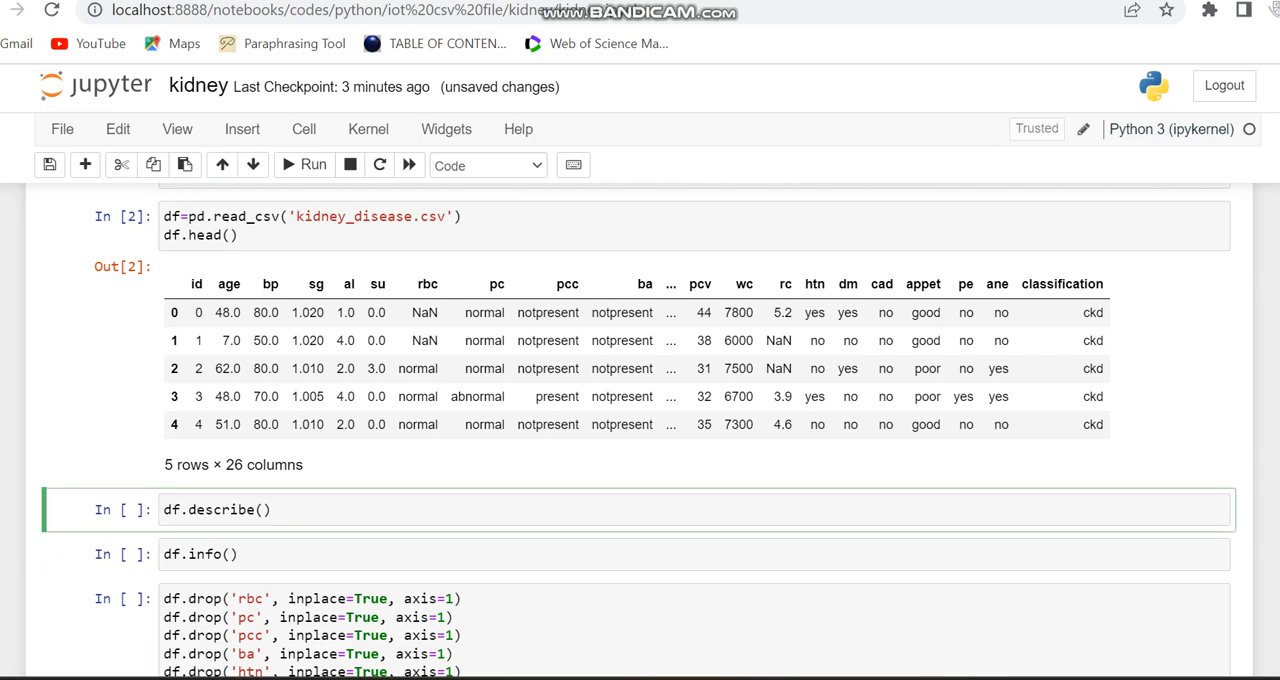
{"action": "left_click", "coordinate": [304, 164]}
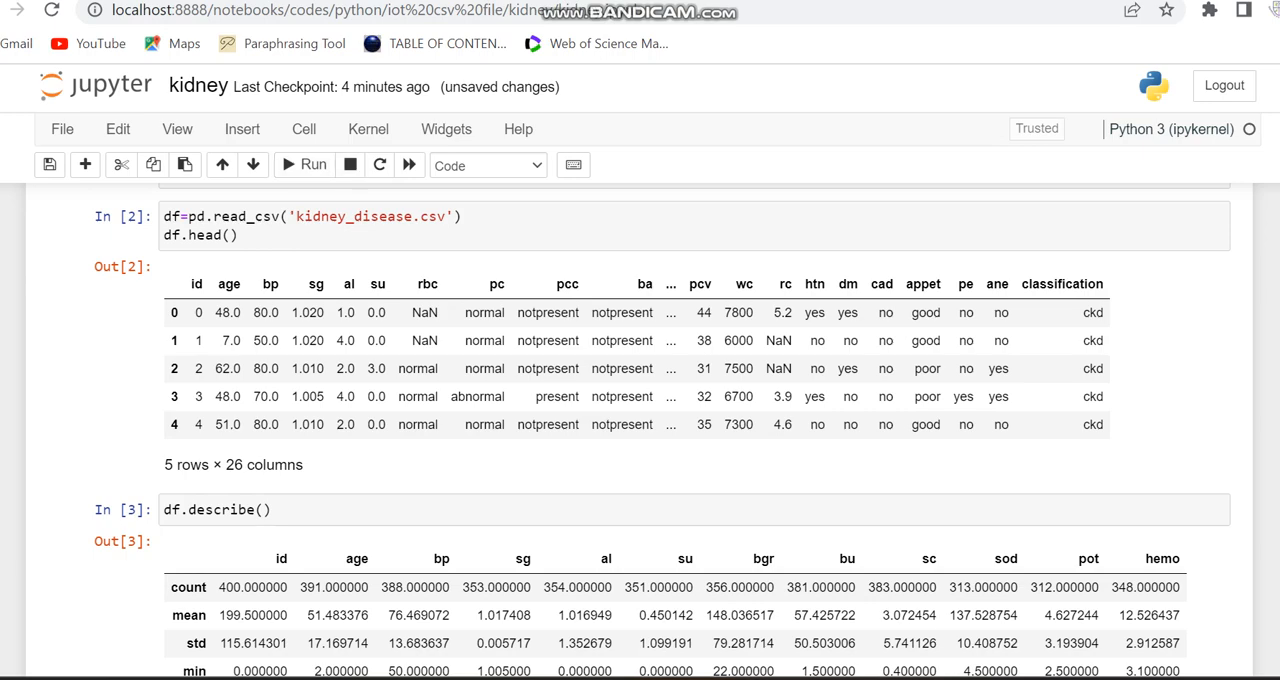
{"action": "scroll", "scroll_direction": "down", "scroll_amount": 3}
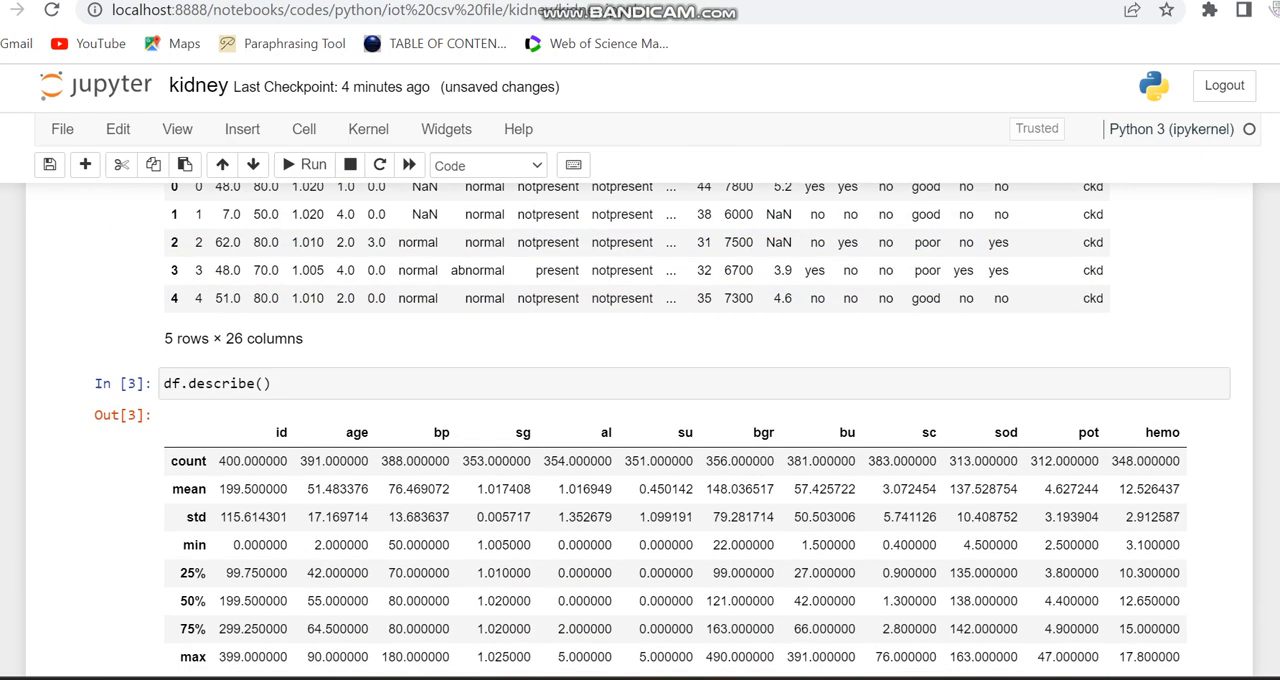
{"action": "scroll", "scroll_direction": "down", "scroll_amount": 3}
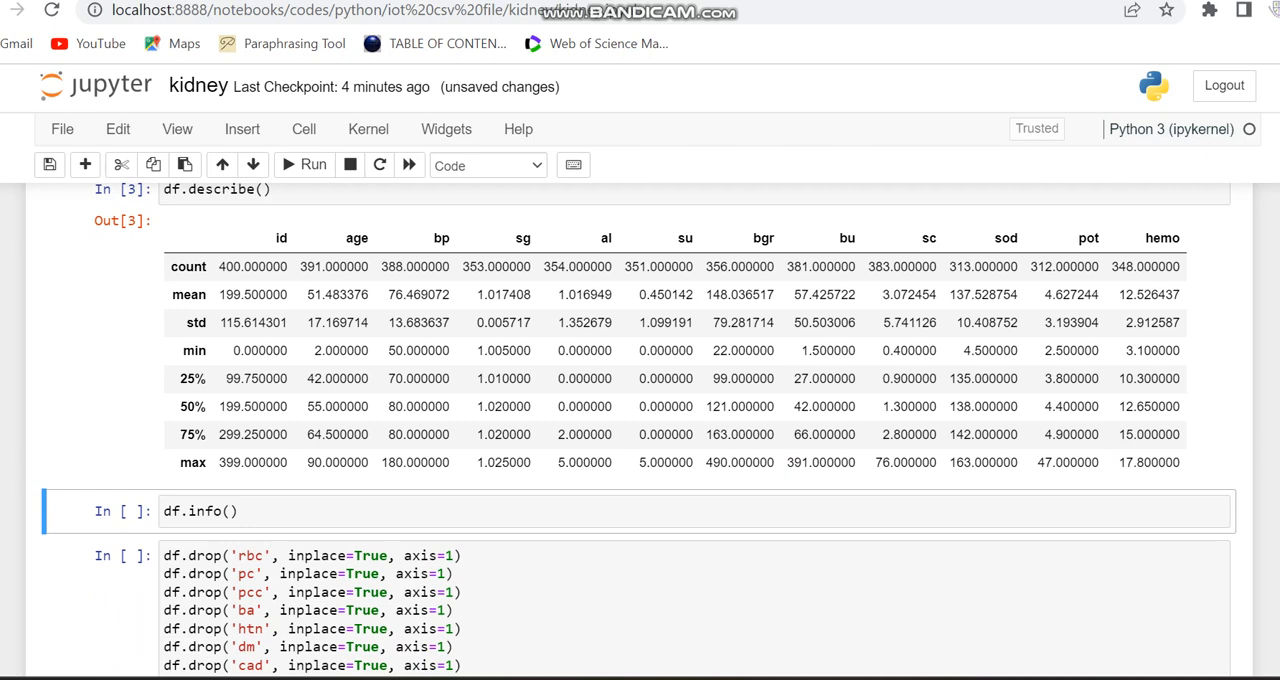
Step: Save the notebook and run df.info() listing 26 columns with non-null counts and dtypes
{"action": "key", "text": "ctrl+s"}
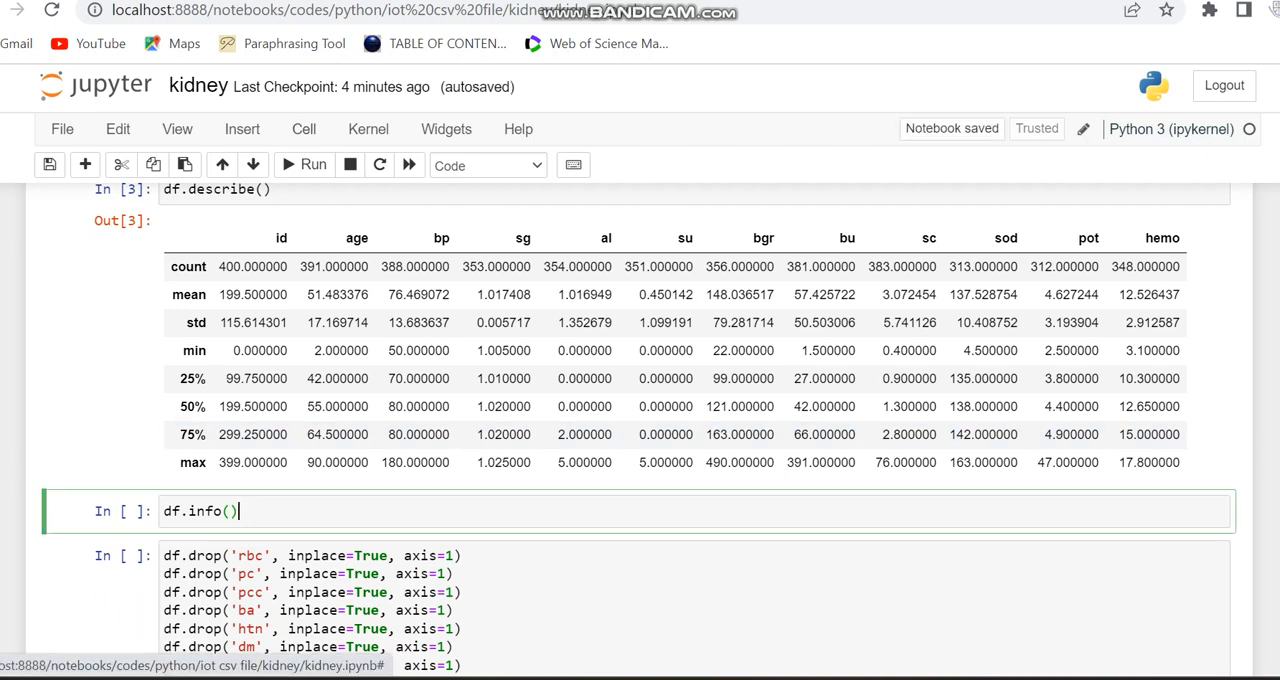
{"action": "left_click", "coordinate": [304, 164]}
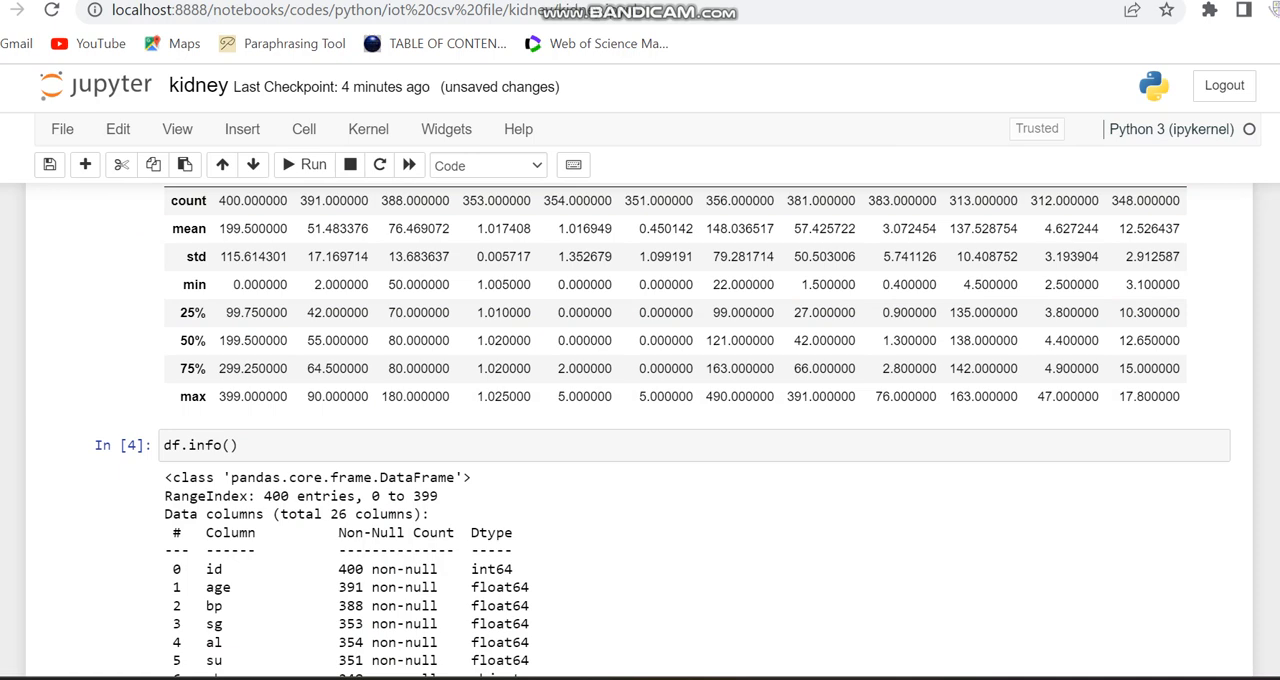
{"action": "scroll", "scroll_direction": "down", "scroll_amount": 3}
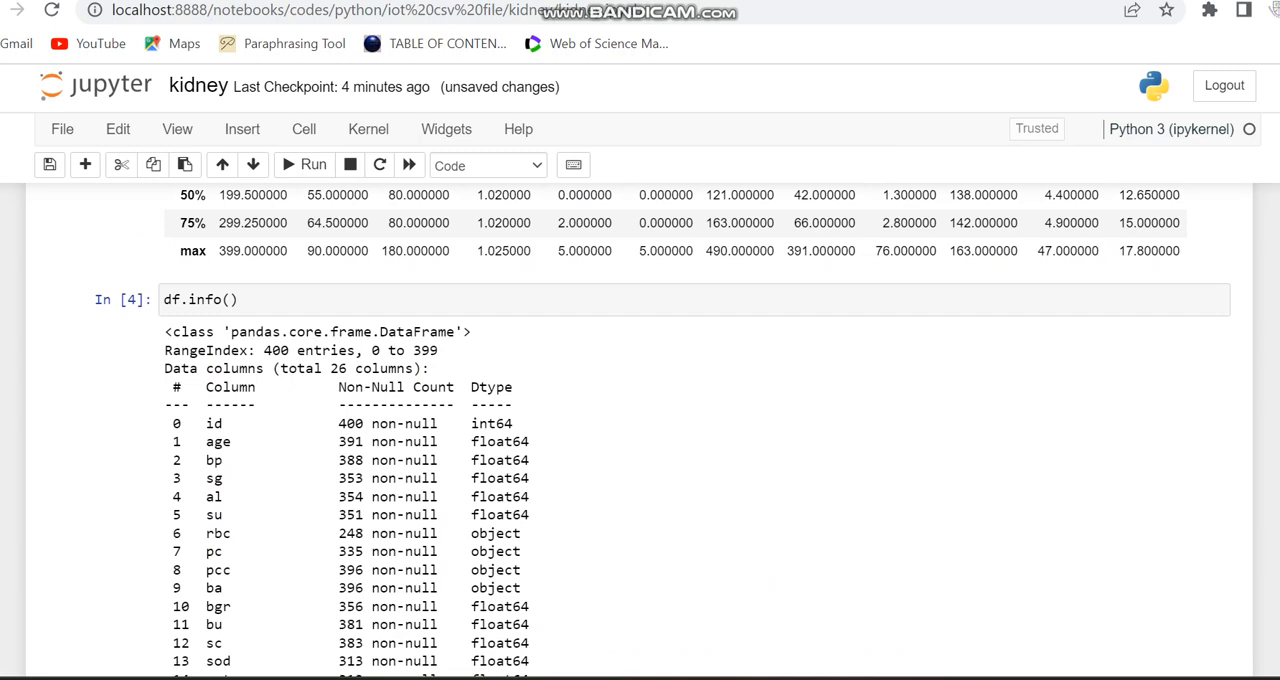
{"action": "scroll", "scroll_direction": "down", "scroll_amount": 3}
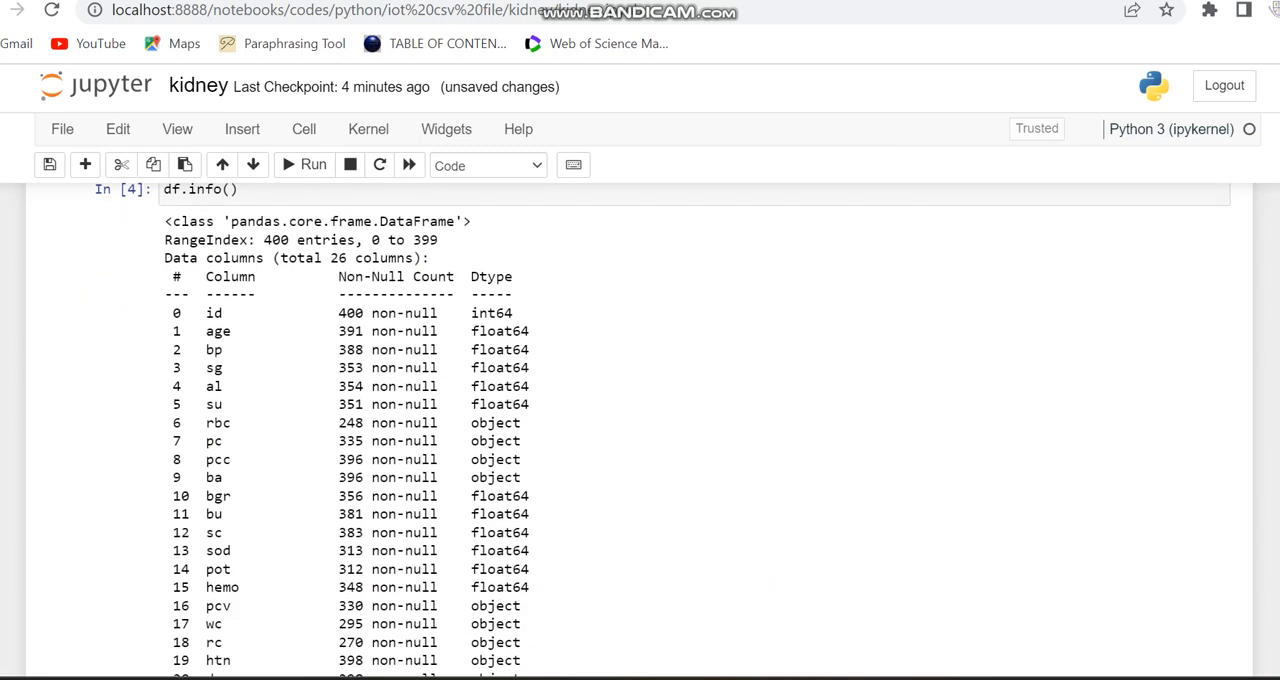
{"action": "scroll", "scroll_direction": "down", "scroll_amount": 3}
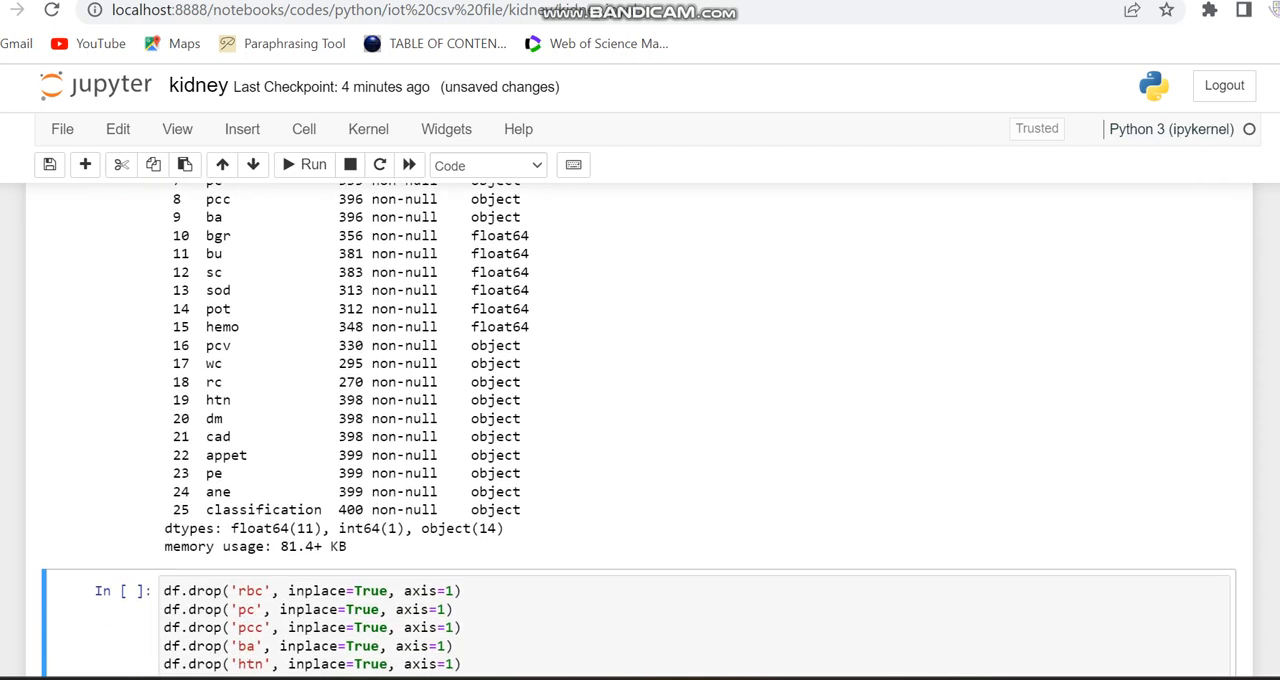
{"action": "scroll", "scroll_direction": "up", "scroll_amount": 3}
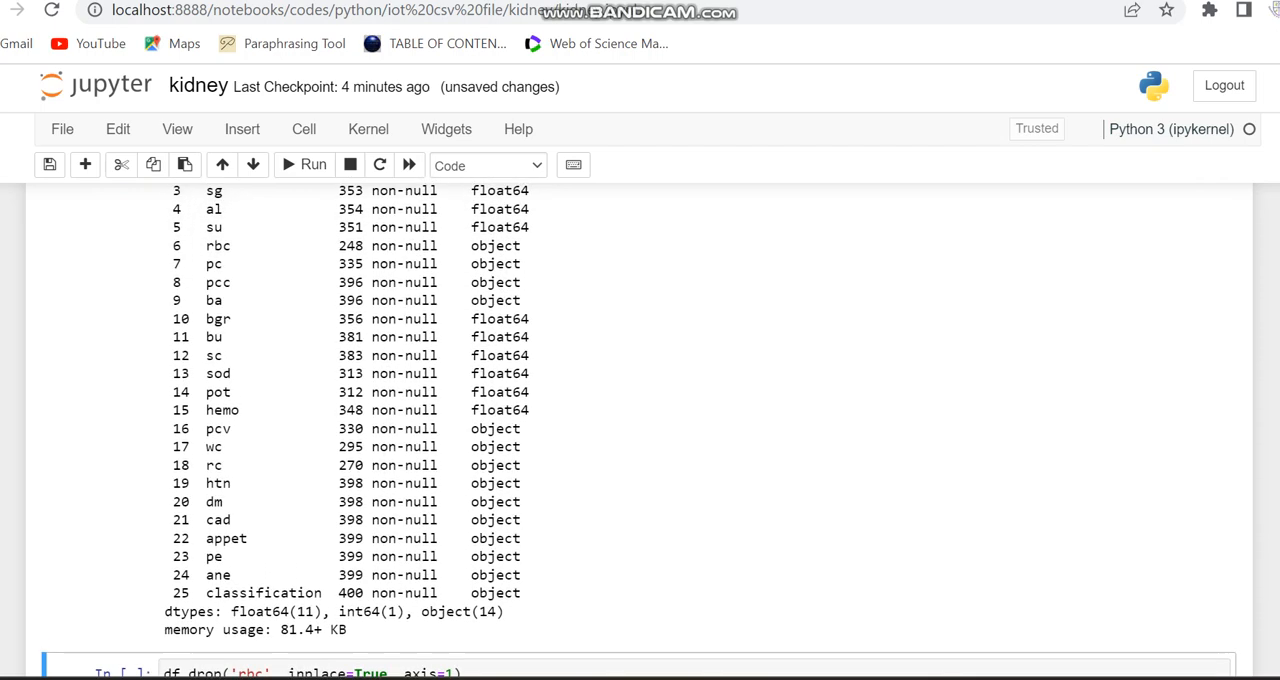
{"action": "scroll", "scroll_direction": "up", "scroll_amount": 3}
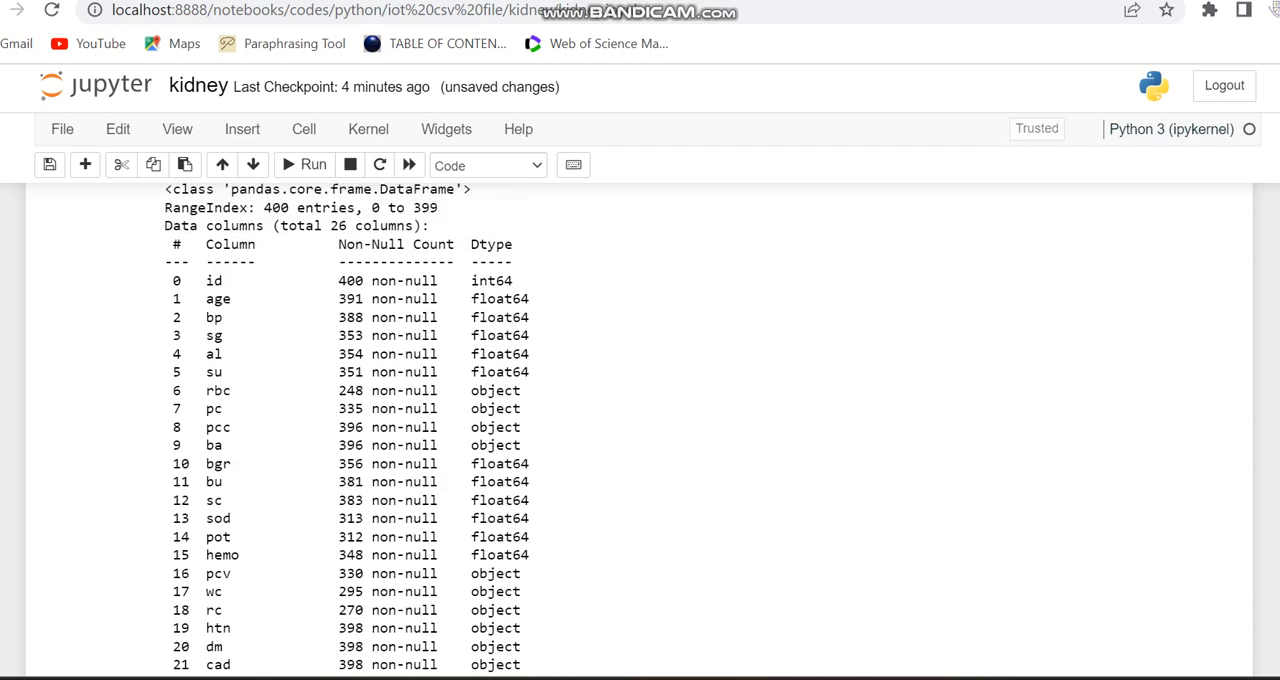
{"action": "scroll", "scroll_direction": "down", "scroll_amount": 3}
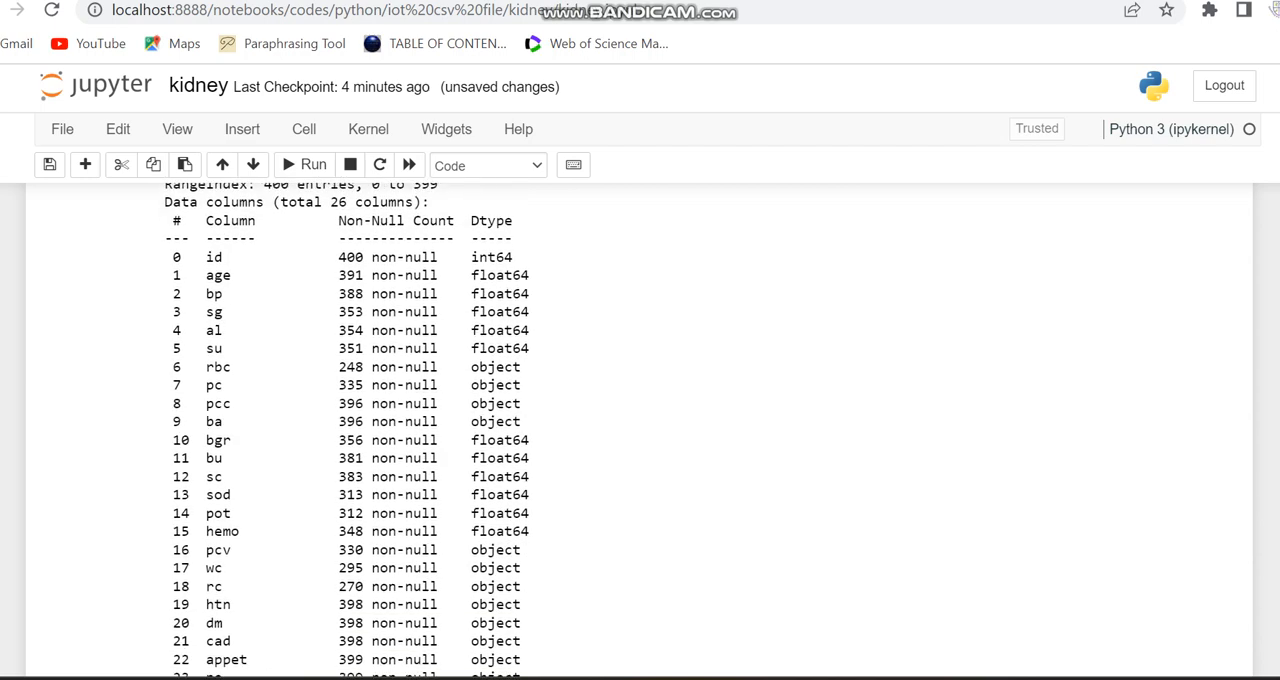
{"action": "scroll", "scroll_direction": "down", "scroll_amount": 3}
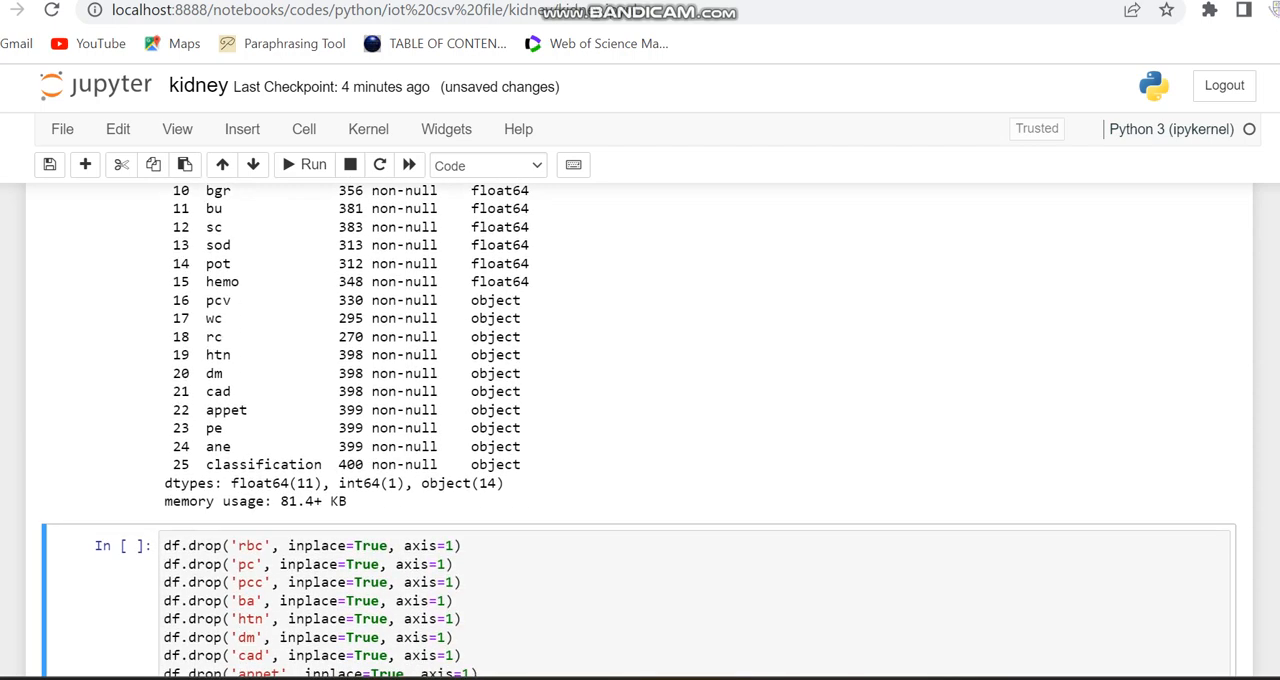
Step: Review the info output, then run the df.drop cell removing the ten object columns
{"action": "scroll", "scroll_direction": "up", "scroll_amount": 3}
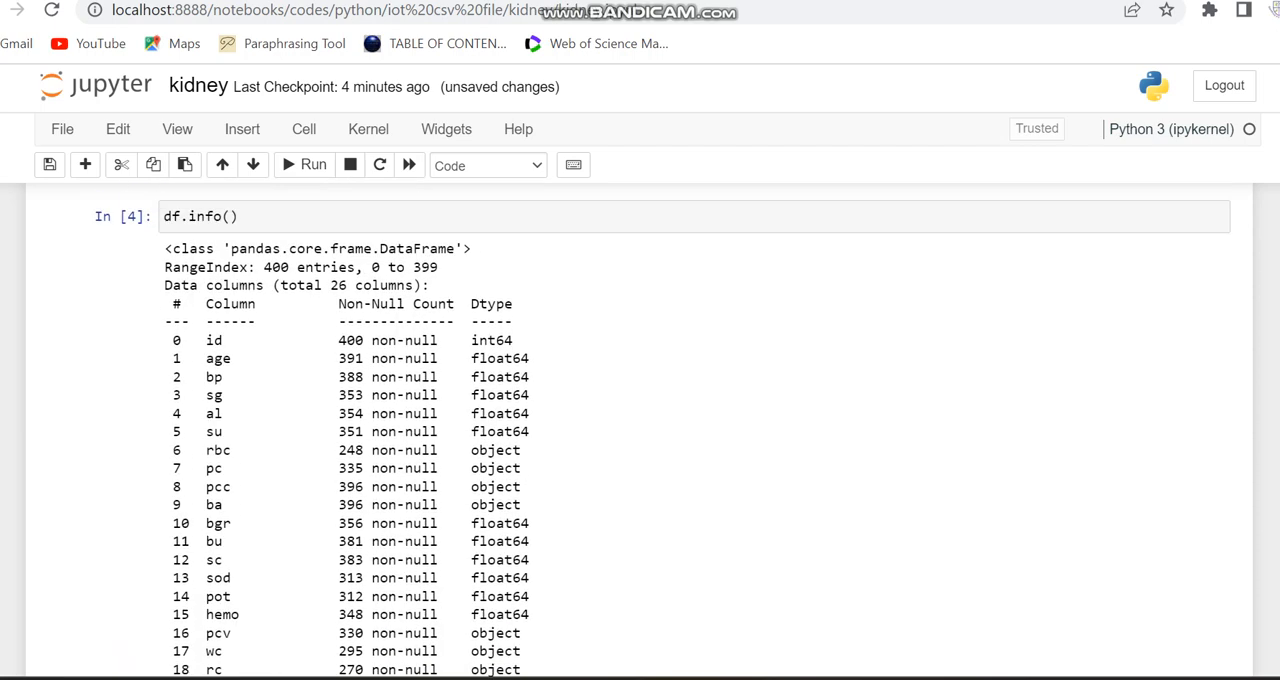
{"action": "scroll", "scroll_direction": "down", "scroll_amount": 3}
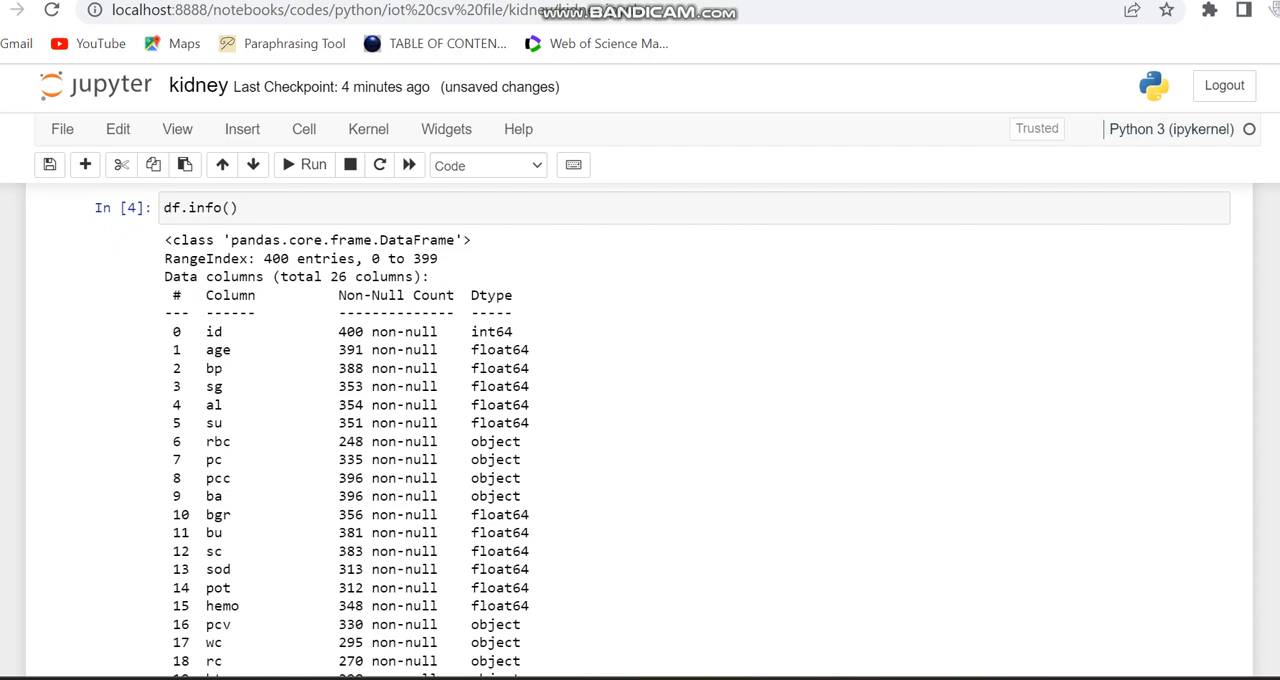
{"action": "scroll", "scroll_direction": "down", "scroll_amount": 3}
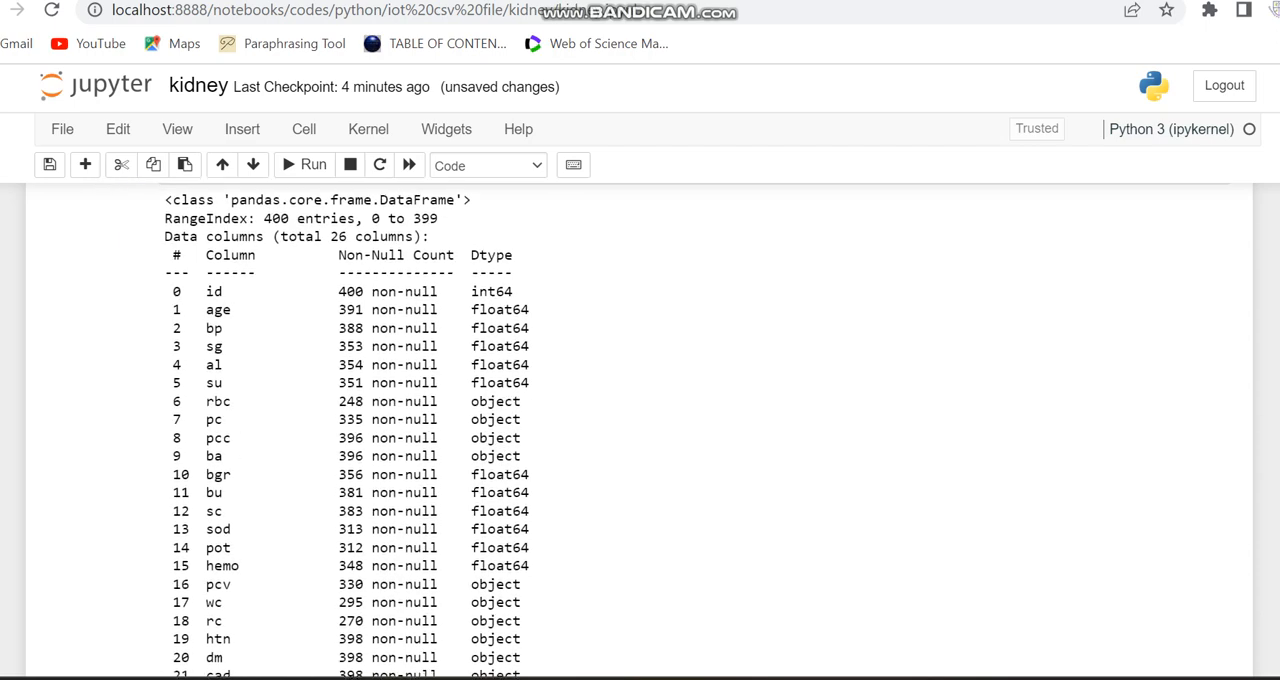
{"action": "scroll", "scroll_direction": "down", "scroll_amount": 3}
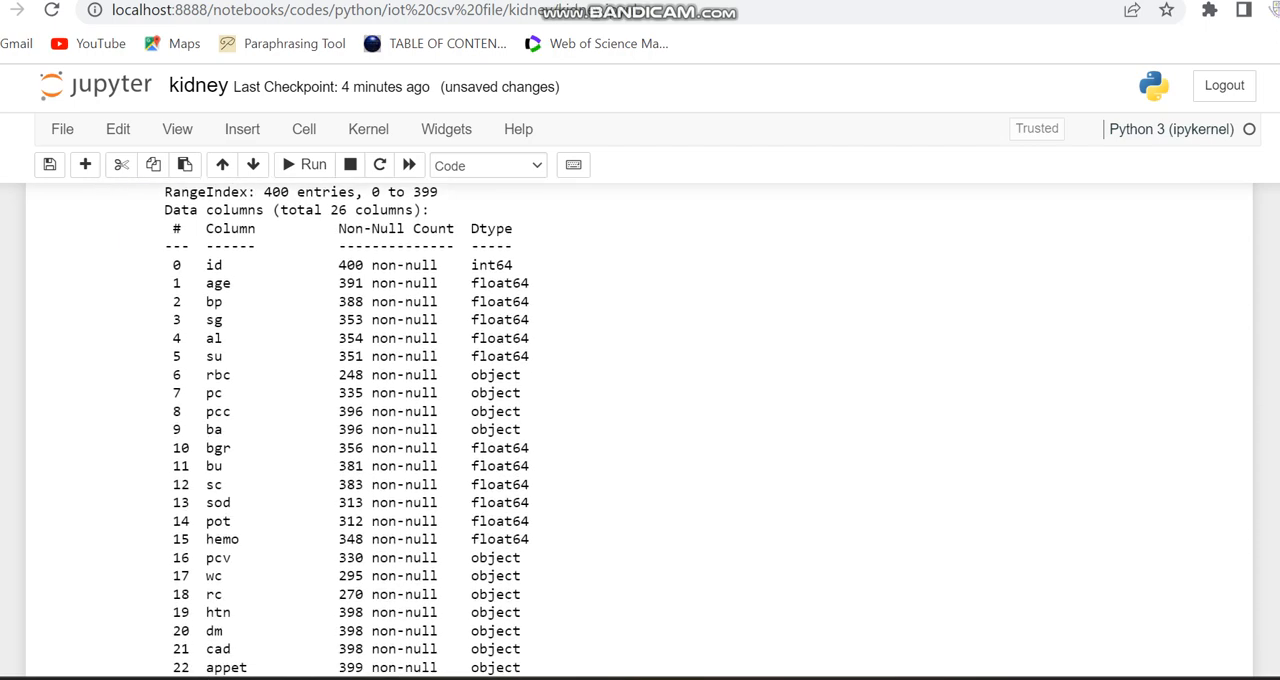
{"action": "scroll", "scroll_direction": "down", "scroll_amount": 3}
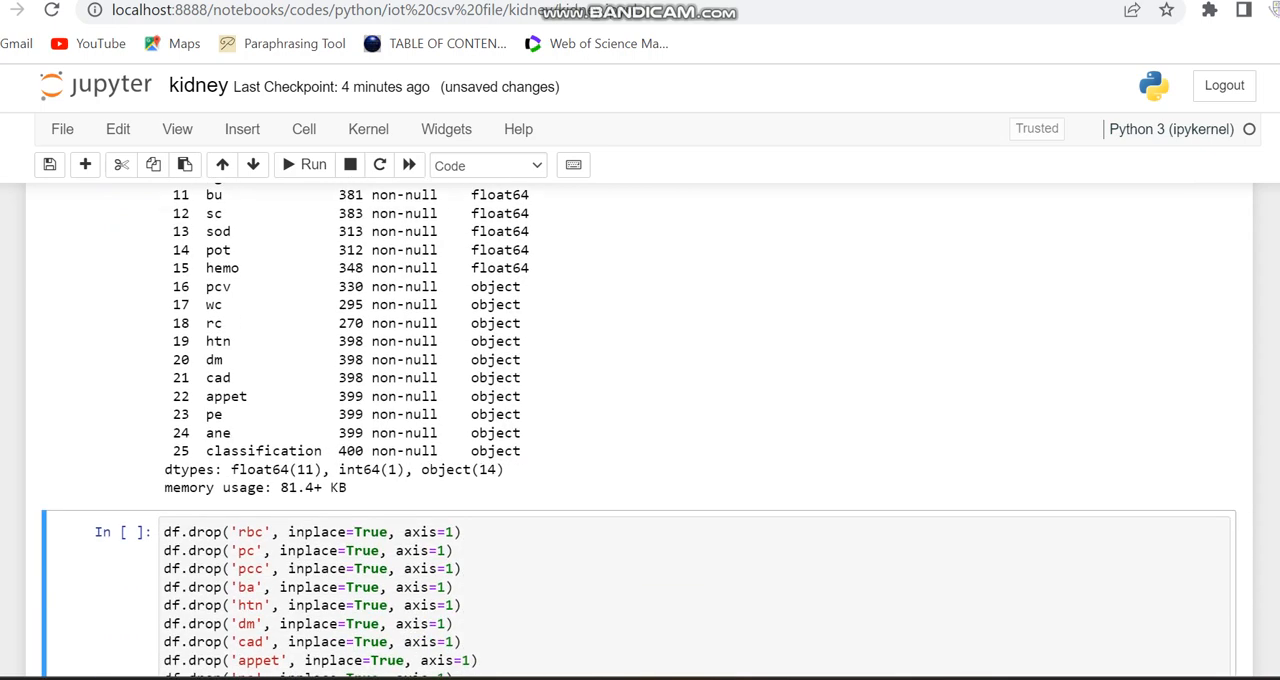
{"action": "scroll", "scroll_direction": "down", "scroll_amount": 3}
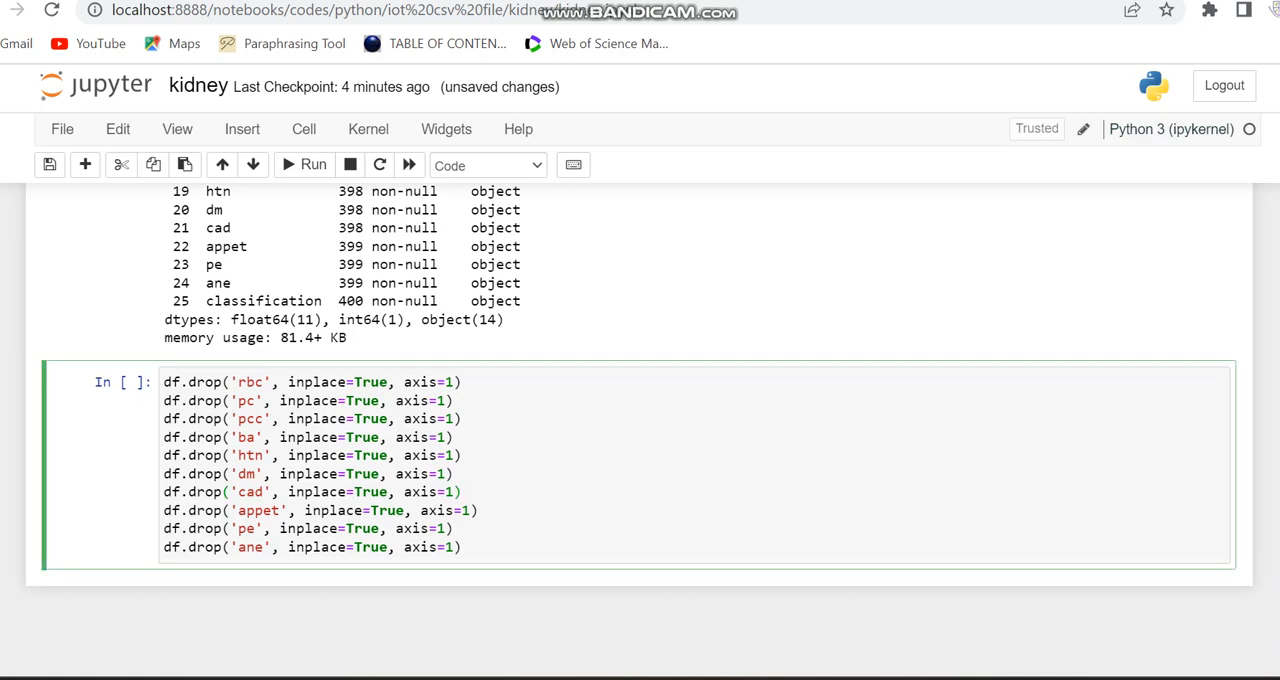
{"action": "left_click", "coordinate": [312, 164]}
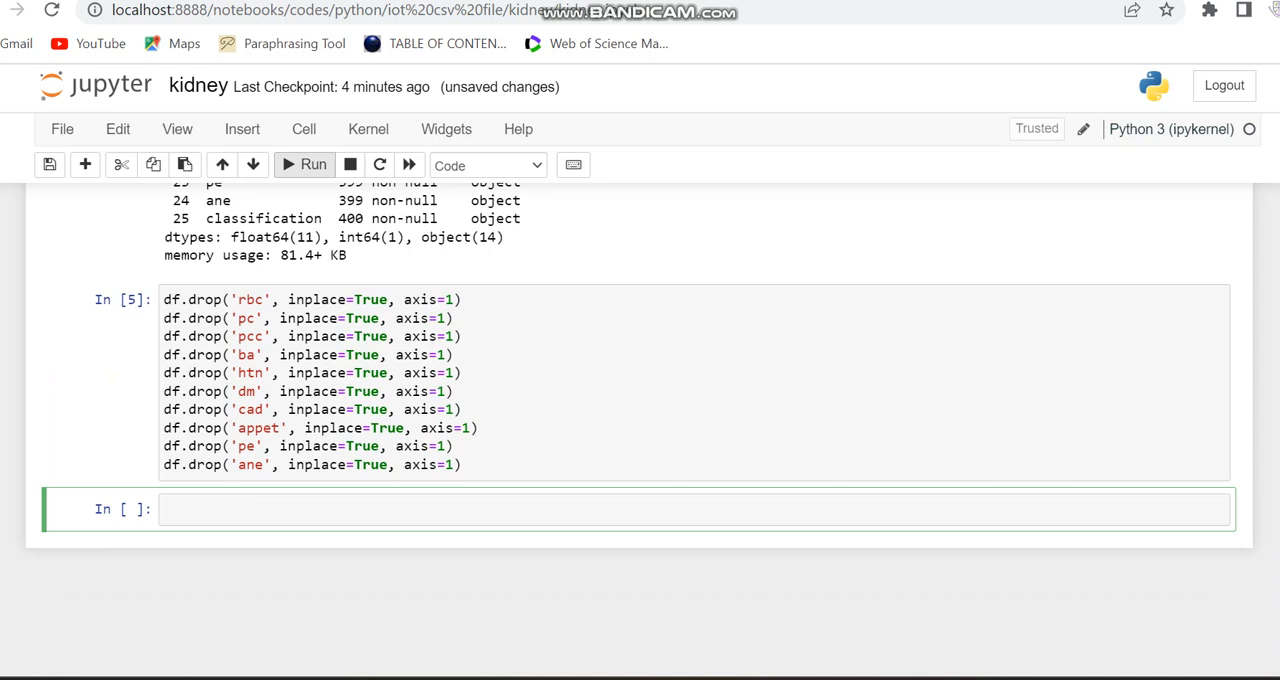